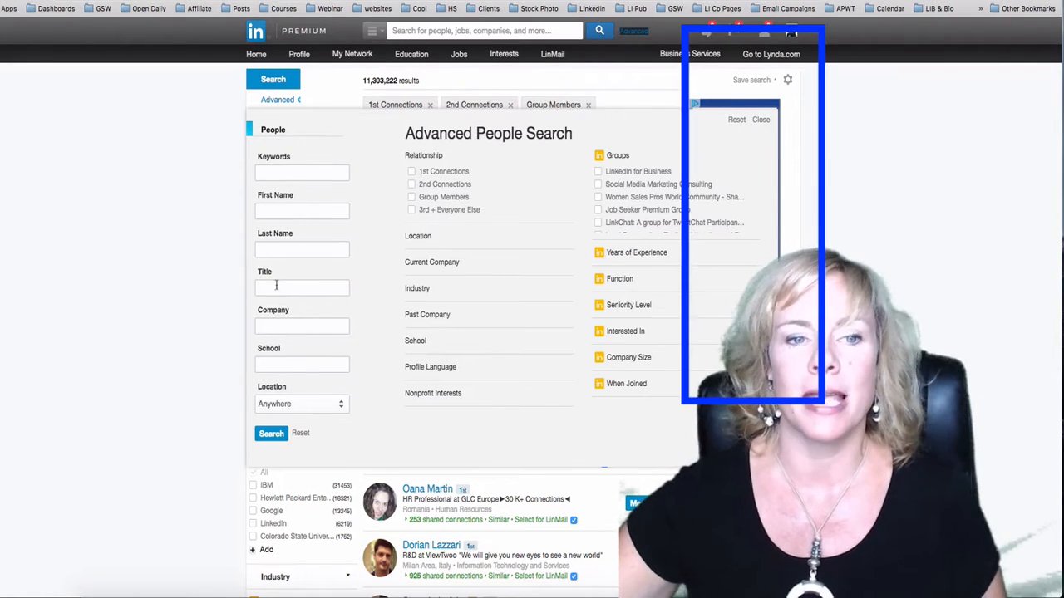
Leave the search location set to Anywhere.
{"action": "left_click", "coordinate": [301, 404]}
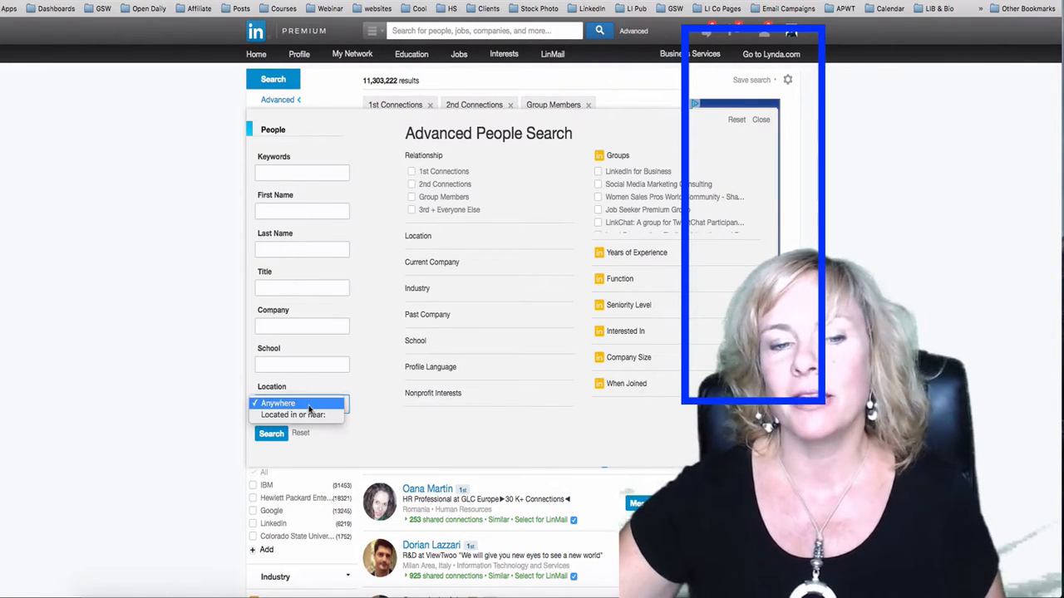
{"action": "left_click", "coordinate": [292, 414]}
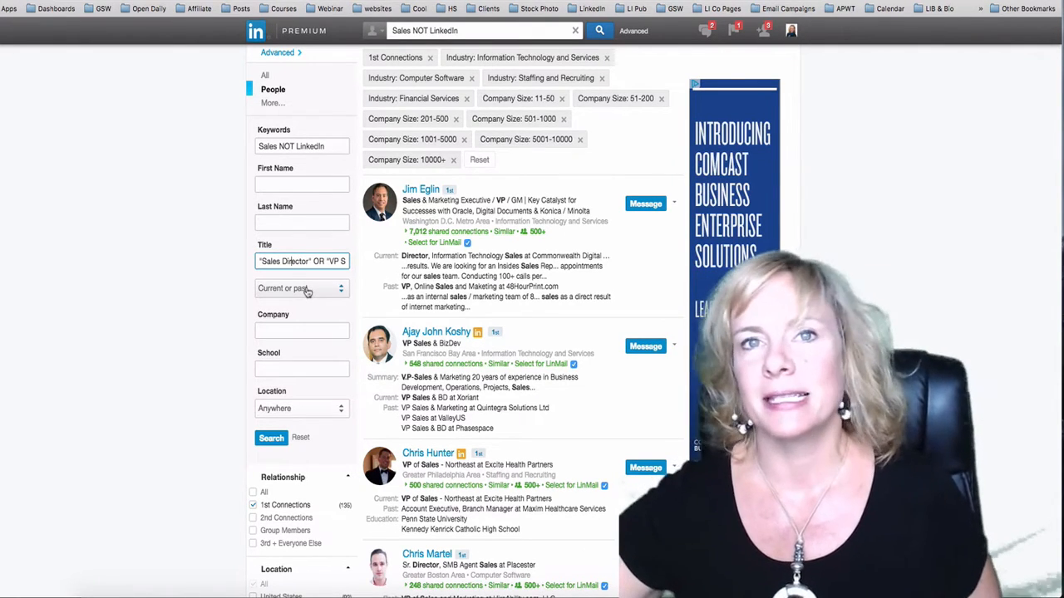
Limit the title to Current positions, set the United States location, and rerun the search.
{"action": "left_click", "coordinate": [302, 288]}
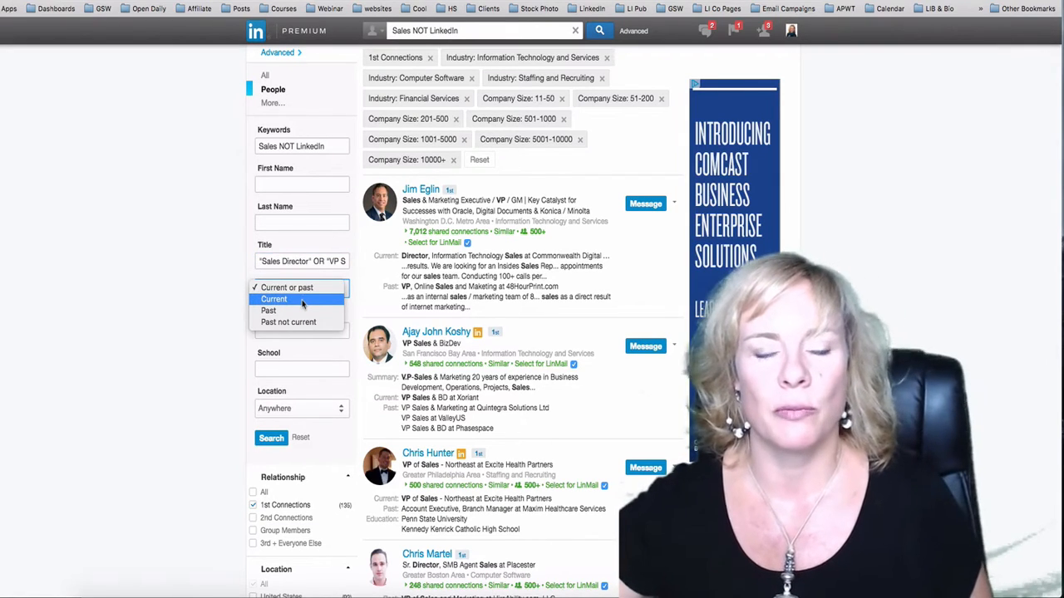
{"action": "left_click", "coordinate": [273, 298]}
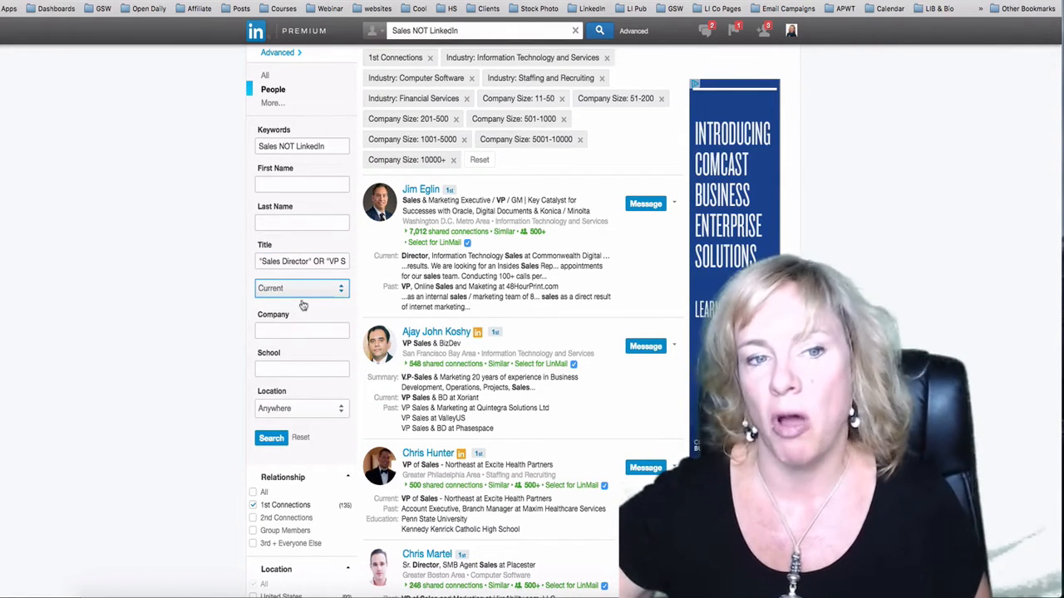
{"action": "scroll", "scroll_direction": "down", "scroll_amount": 3}
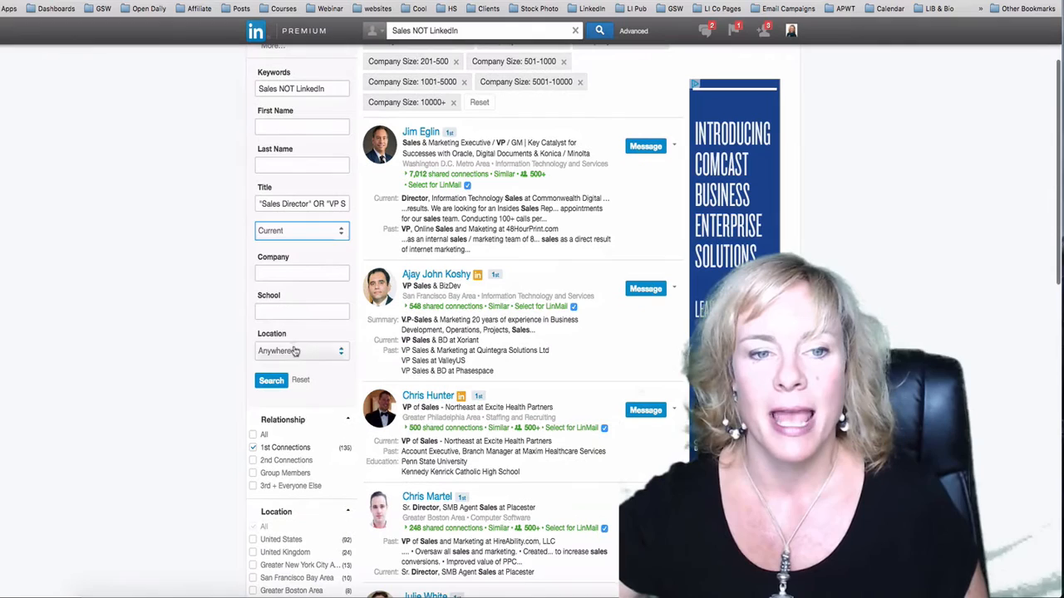
{"action": "left_click", "coordinate": [302, 351]}
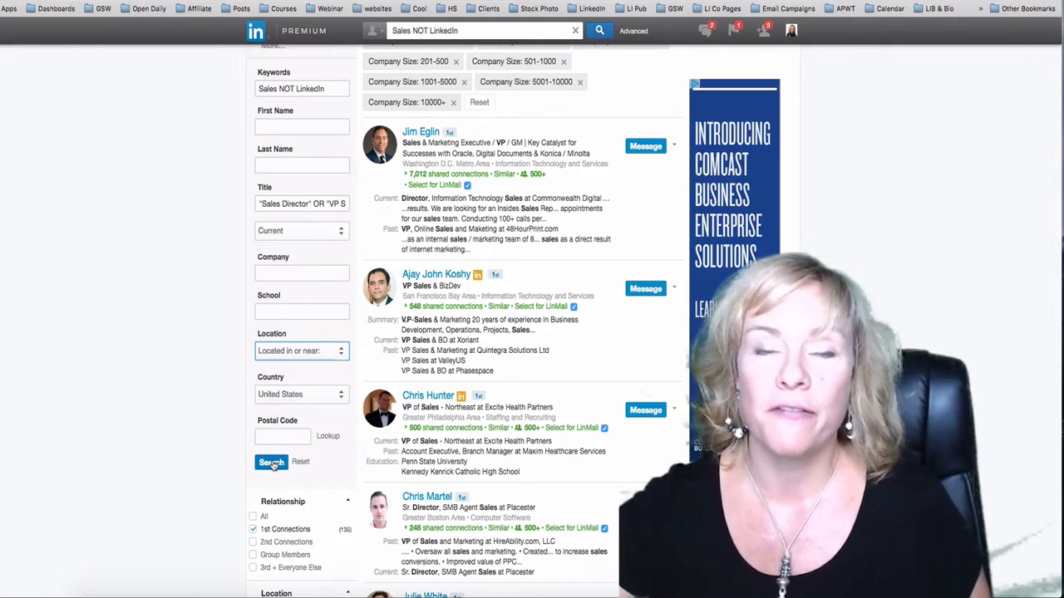
{"action": "left_click", "coordinate": [272, 462]}
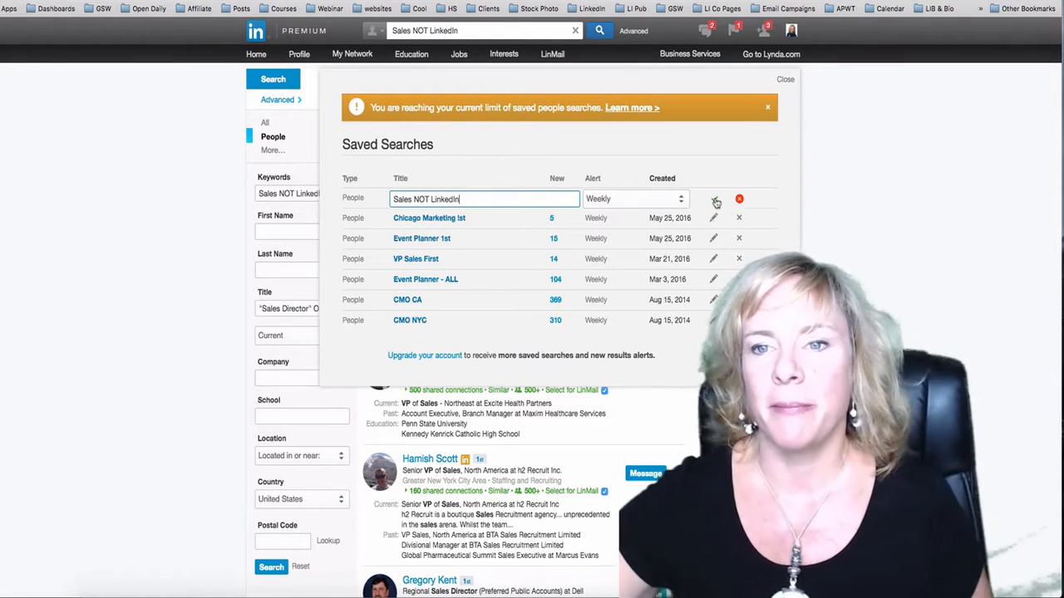
Confirm the 'Sales NOT LinkedIn' saved search with weekly alerts and close the list.
{"action": "left_click", "coordinate": [713, 199]}
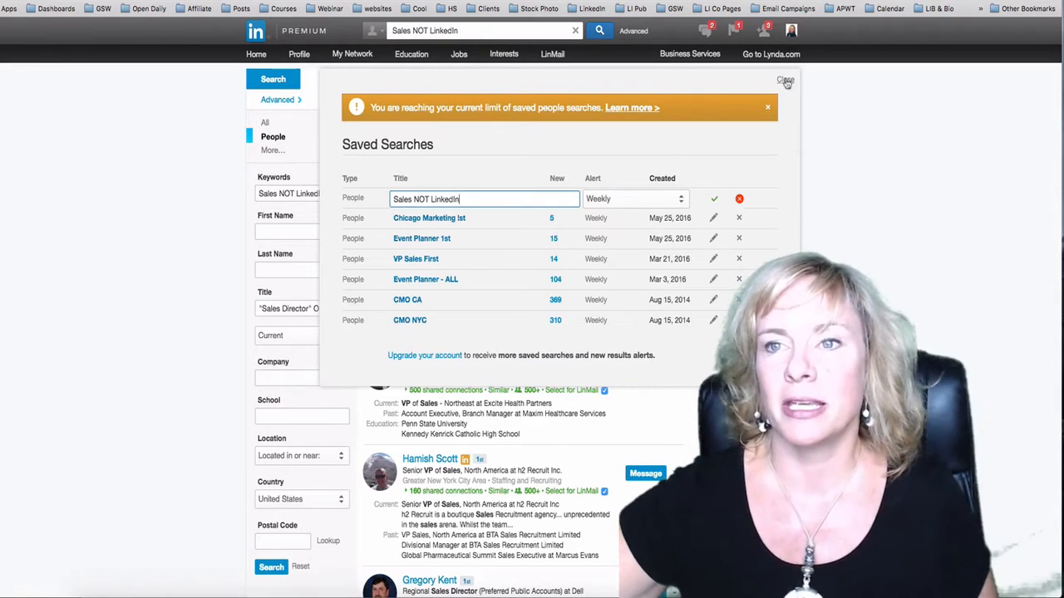
{"action": "left_click", "coordinate": [785, 81]}
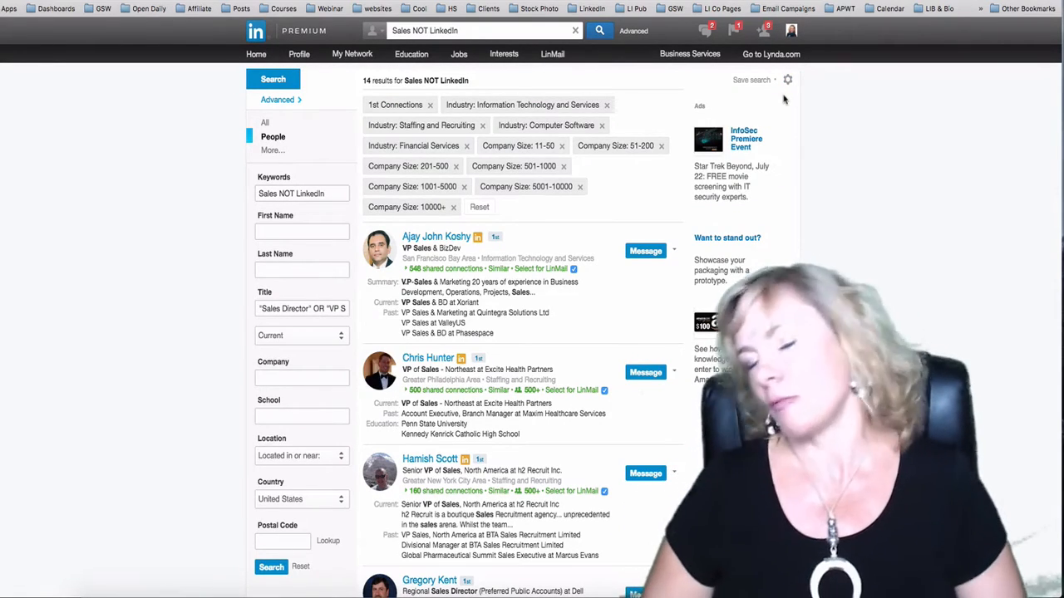